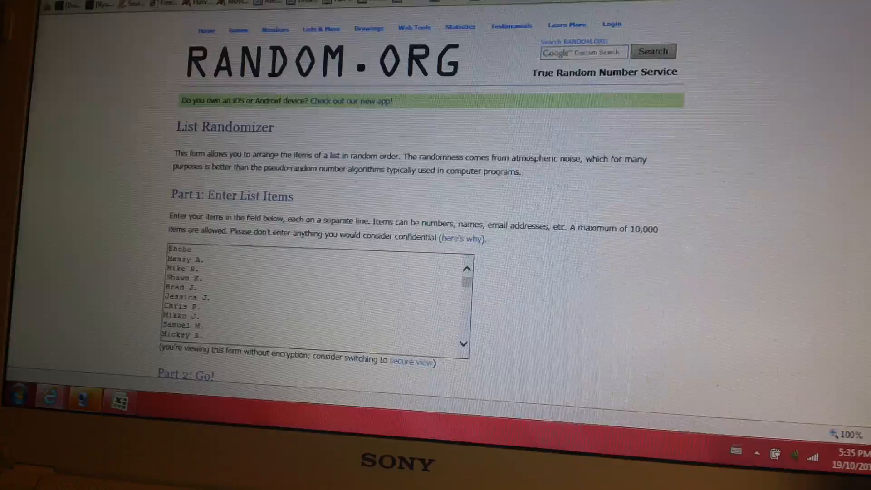
{"action": "left_click", "coordinate": [238, 28]}
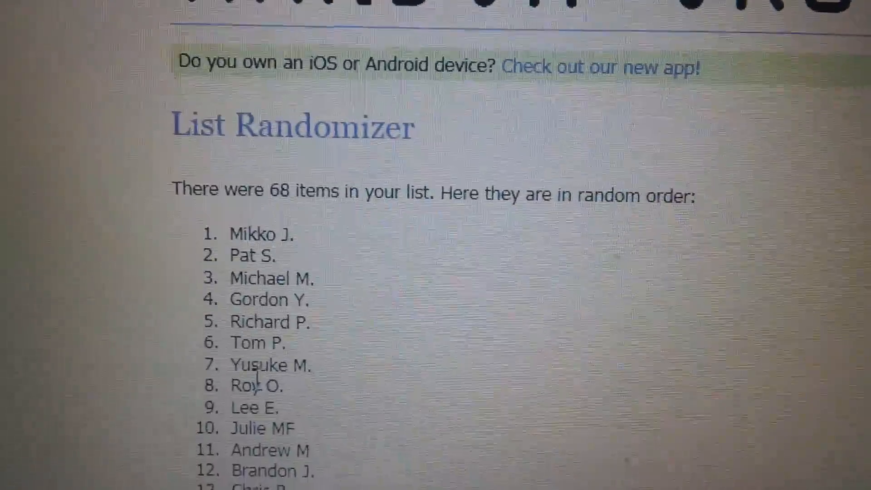
{"action": "scroll", "scroll_direction": "up", "scroll_amount": 3}
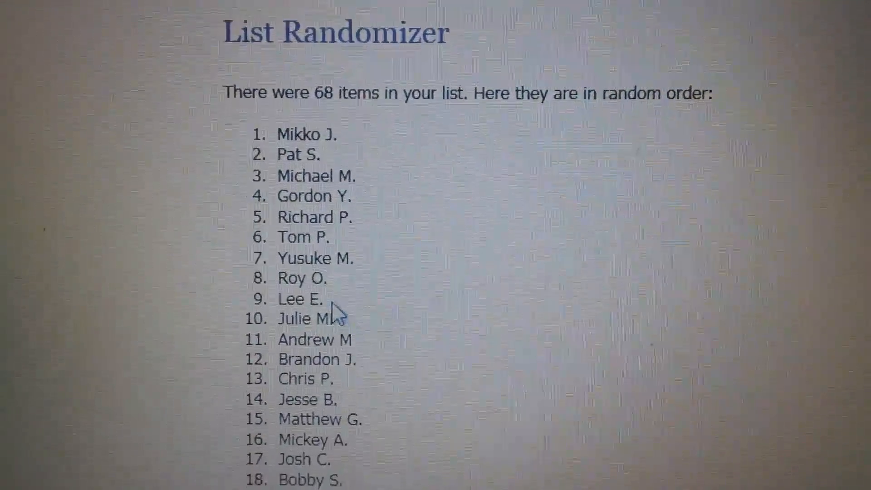
{"action": "scroll", "scroll_direction": "down", "scroll_amount": 3}
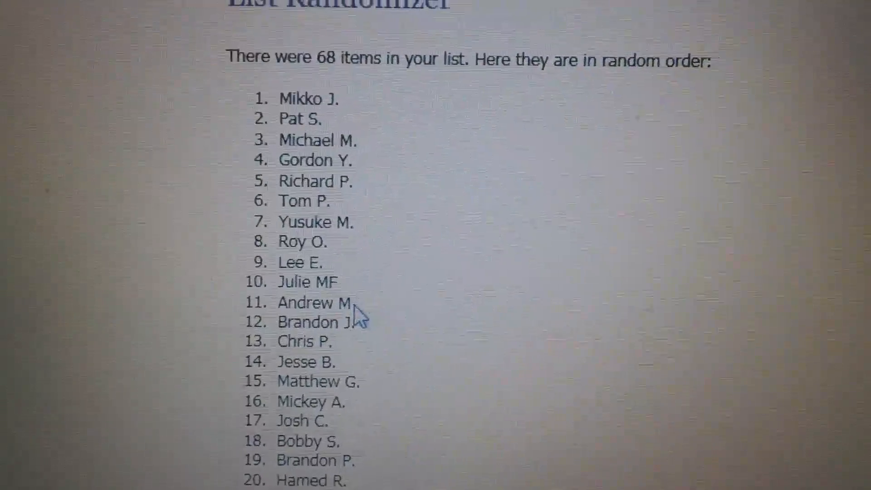
{"action": "scroll", "scroll_direction": "down", "scroll_amount": 3}
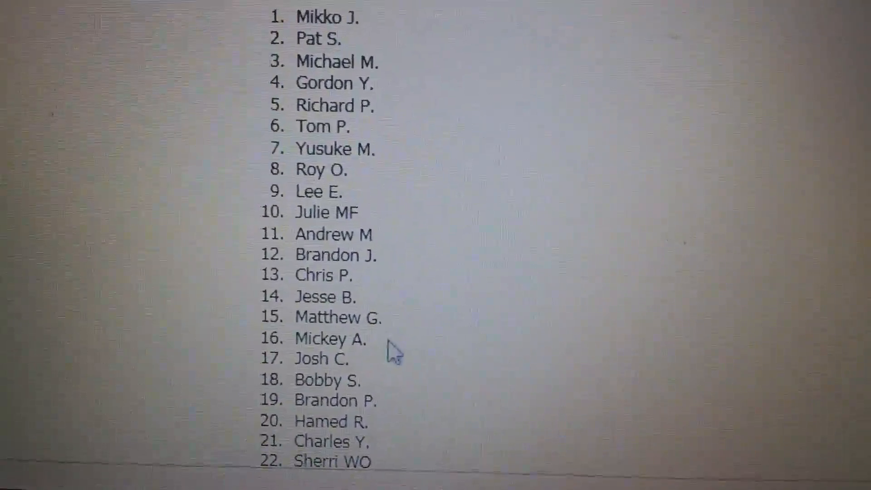
{"action": "scroll", "scroll_direction": "down", "scroll_amount": 3}
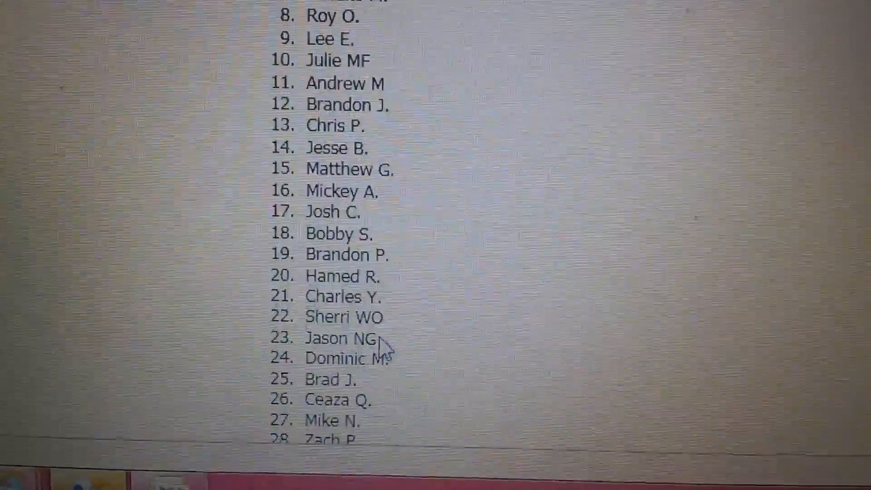
{"action": "scroll", "scroll_direction": "up", "scroll_amount": 3}
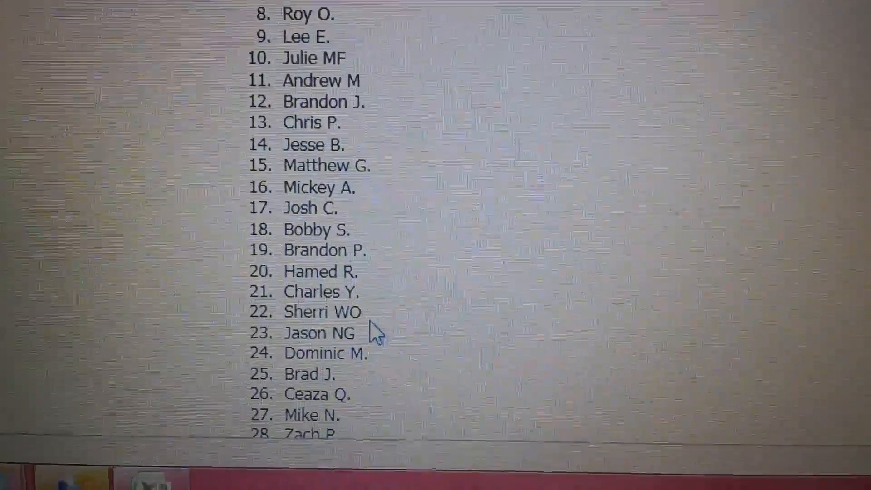
{"action": "scroll", "scroll_direction": "down", "scroll_amount": 3}
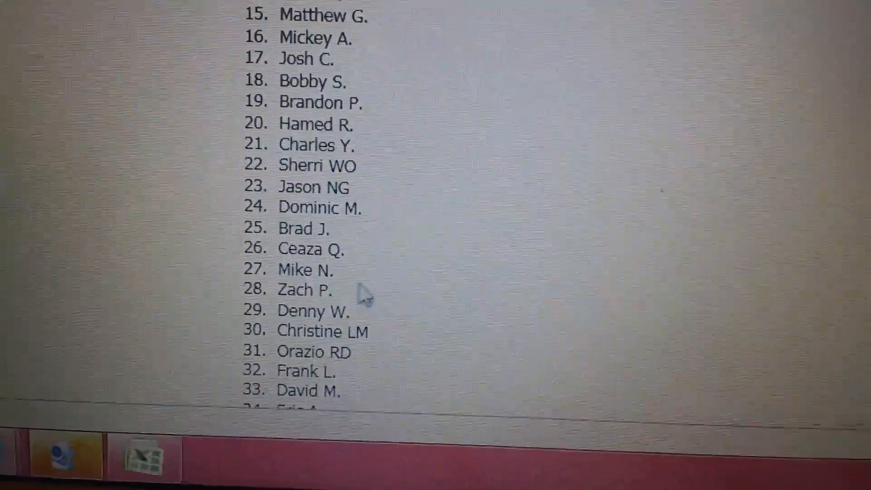
{"action": "scroll", "scroll_direction": "down", "scroll_amount": 3}
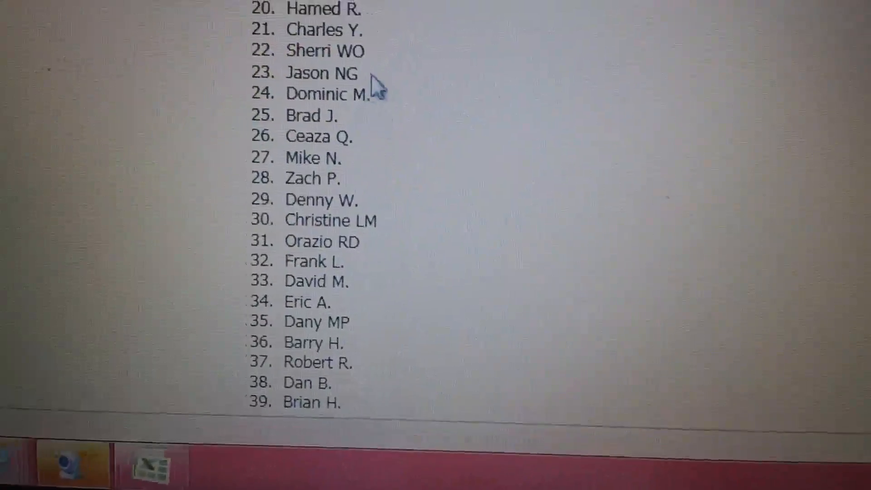
{"action": "scroll", "scroll_direction": "down", "scroll_amount": 3}
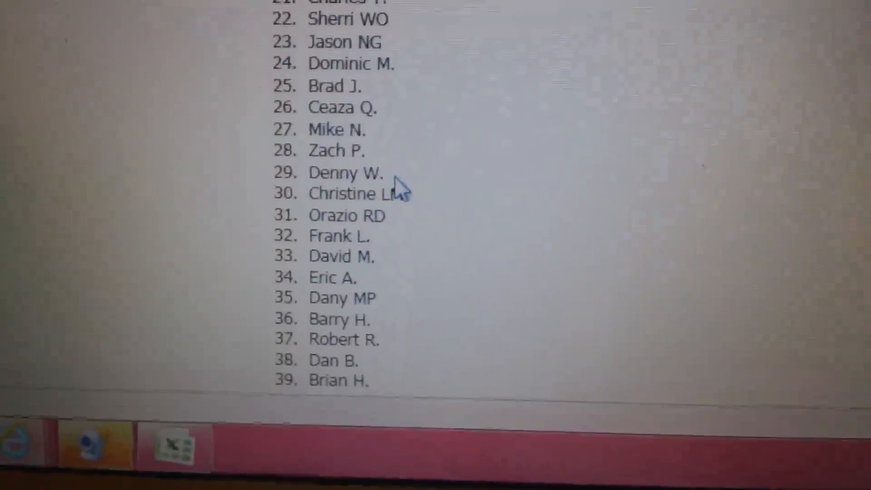
{"action": "scroll", "scroll_direction": "up", "scroll_amount": 3}
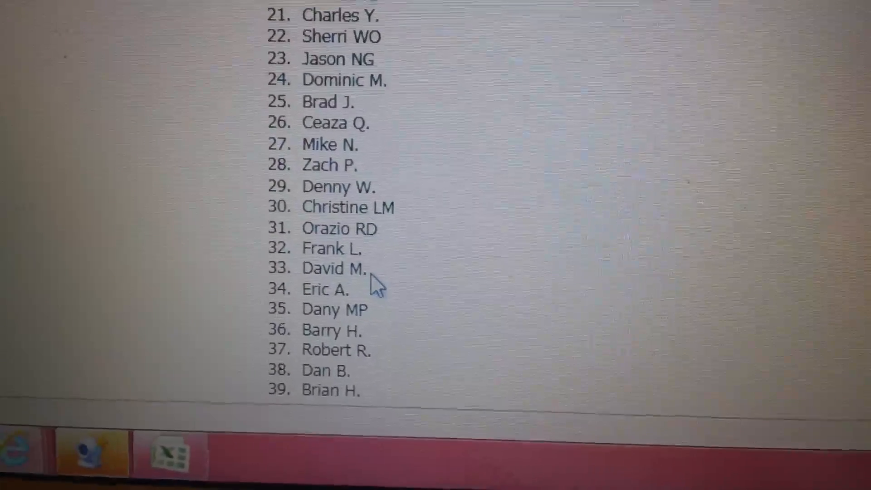
{"action": "mouse_move", "coordinate": [361, 175]}
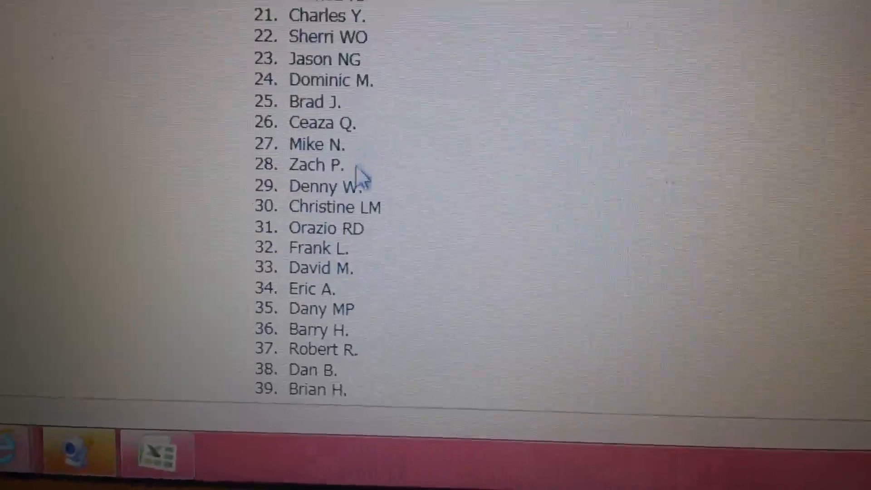
{"action": "scroll", "scroll_direction": "down", "scroll_amount": 3}
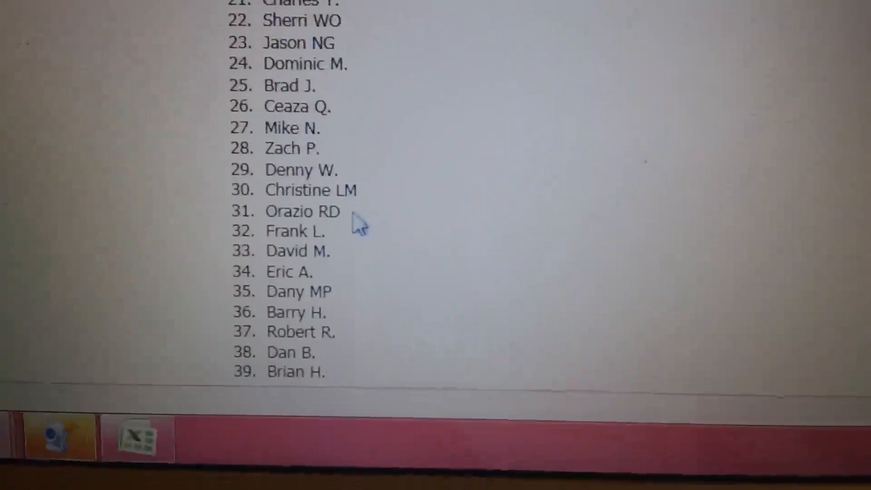
{"action": "scroll", "scroll_direction": "down", "scroll_amount": 3}
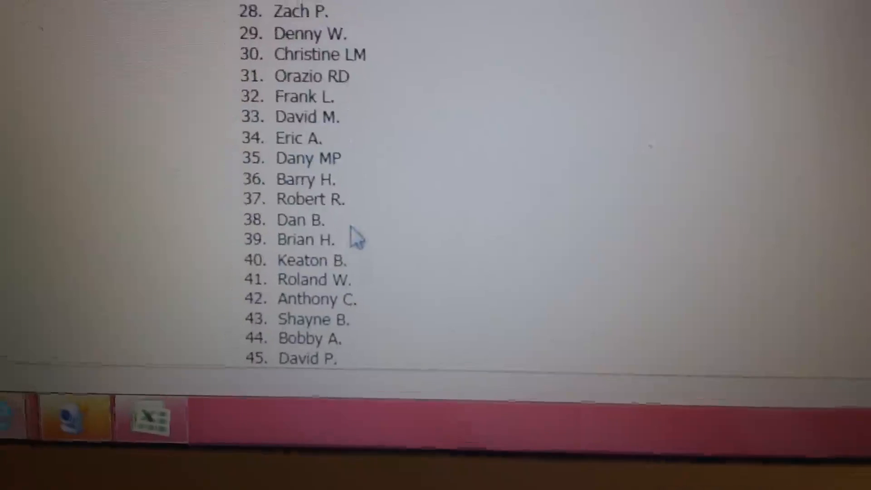
{"action": "scroll", "scroll_direction": "down", "scroll_amount": 3}
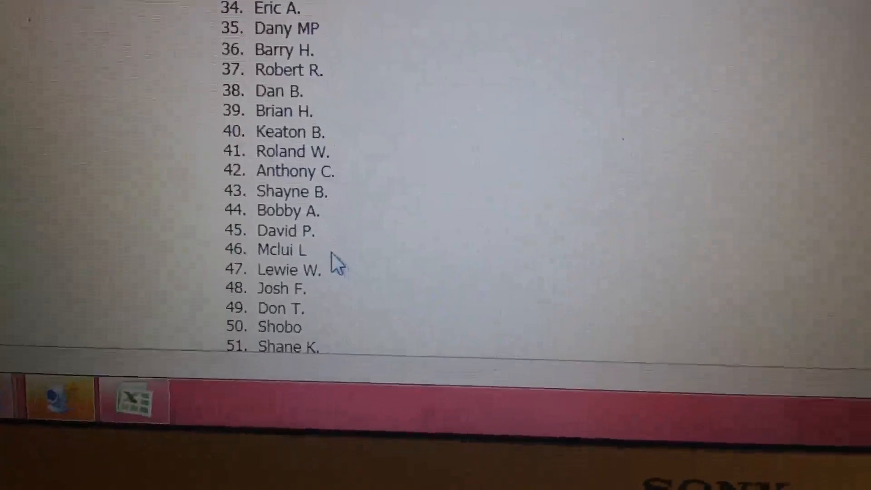
{"action": "scroll", "scroll_direction": "down", "scroll_amount": 3}
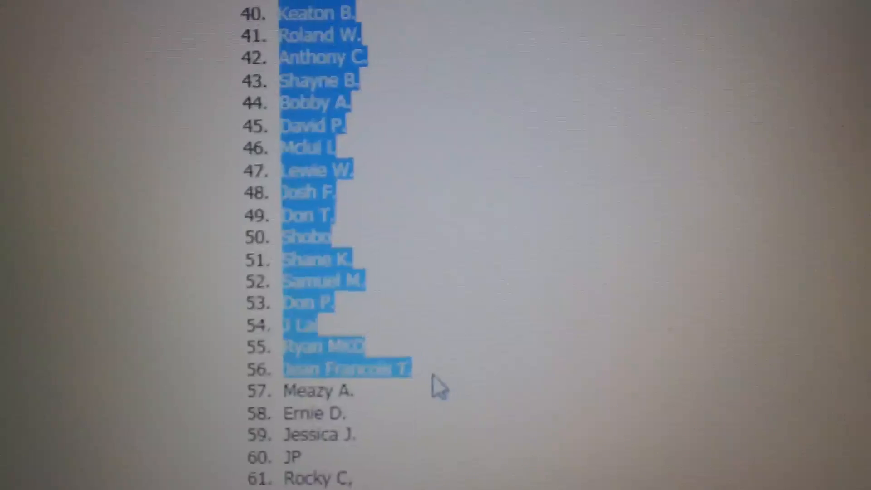
{"action": "scroll", "scroll_direction": "up", "scroll_amount": 3}
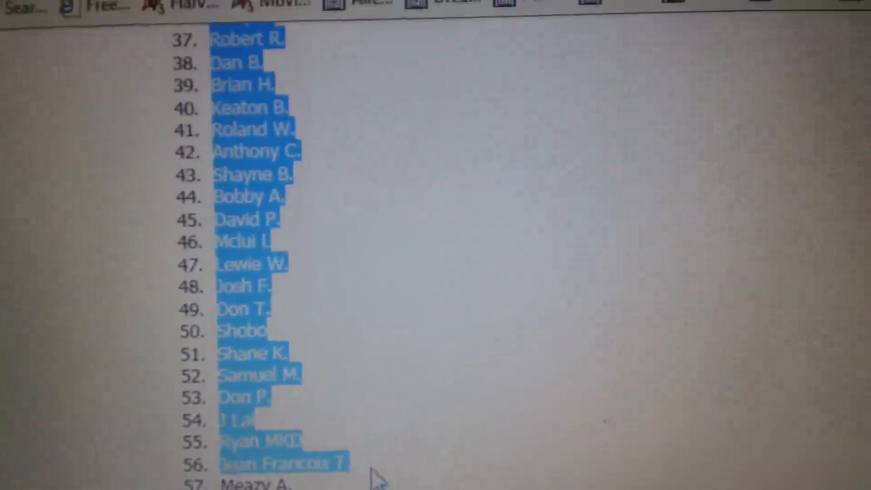
{"action": "scroll", "scroll_direction": "up", "scroll_amount": 3}
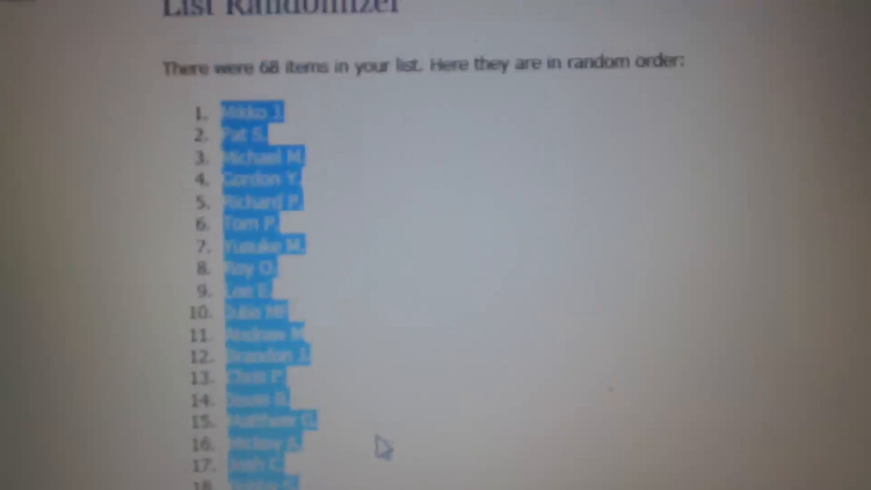